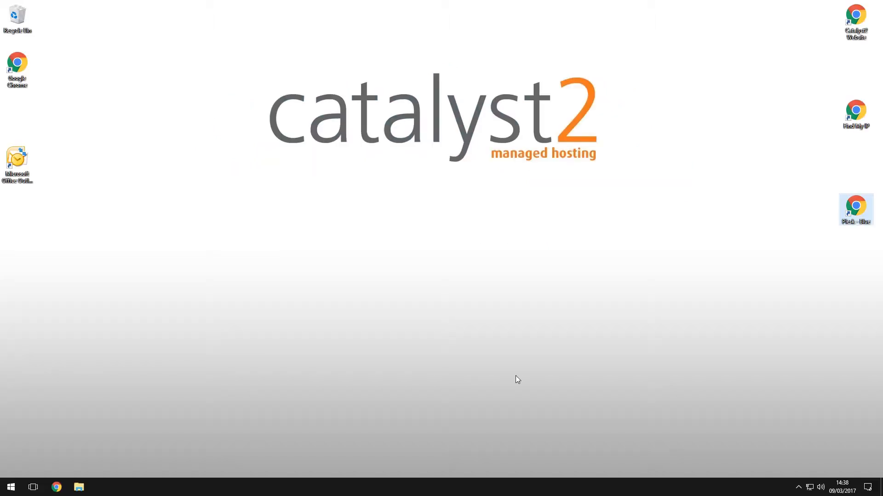
mouse_move(437, 222)
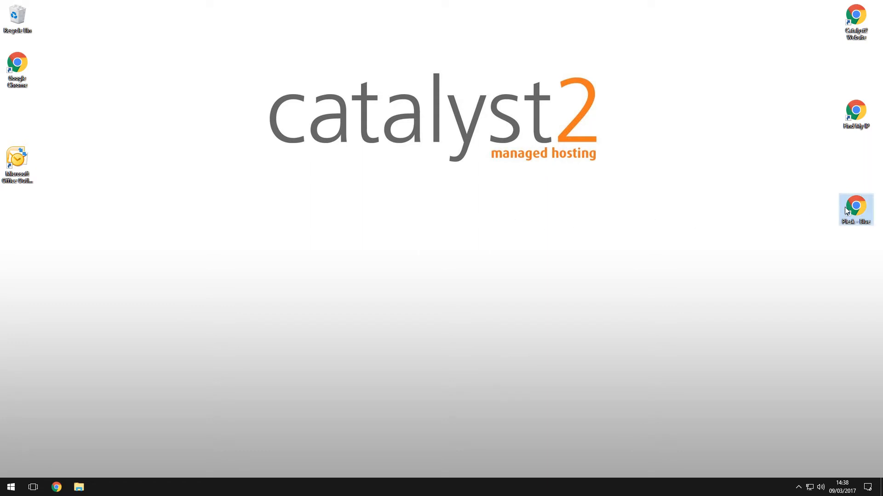
- Log into Plesk and show the email addresses of hosted-solution.co.uk
double_click(855, 205)
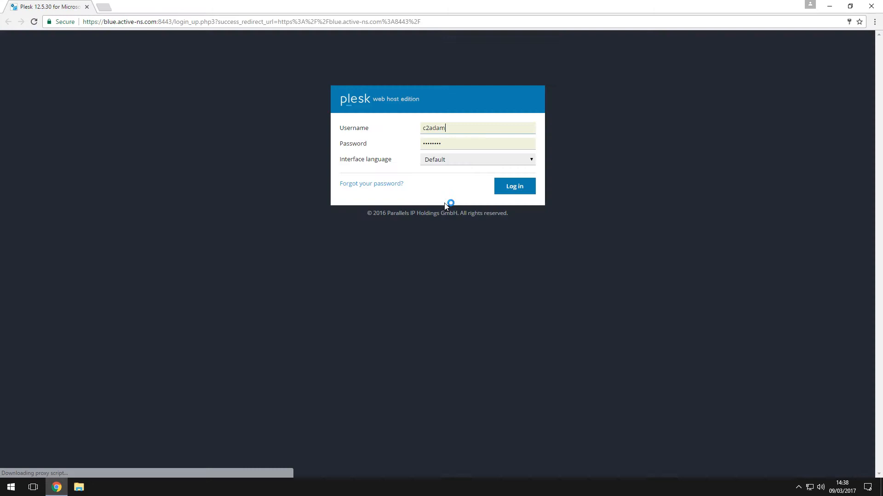
left_click(515, 186)
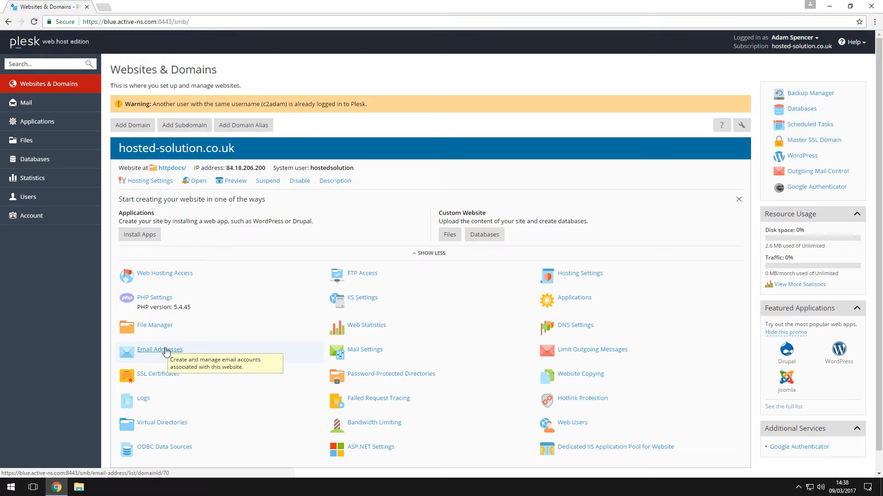
left_click(160, 350)
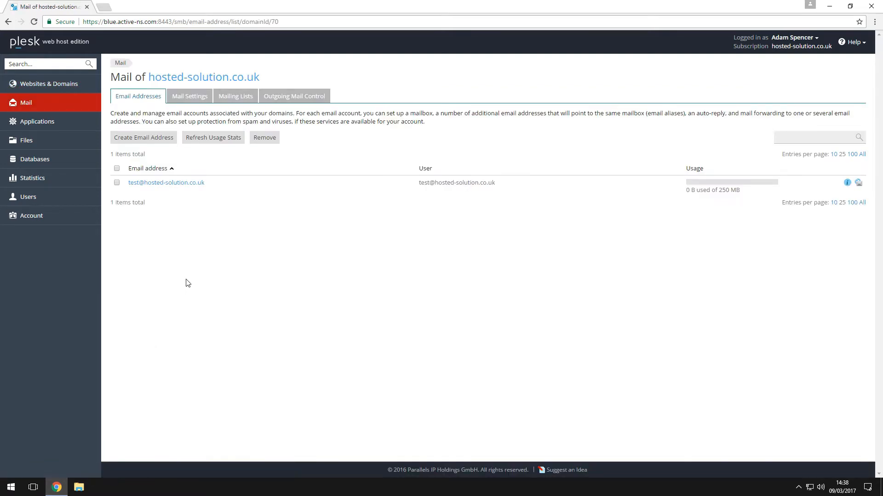
- Add mailbox myname with a generated password and a custom 200 MB size limit
left_click(143, 138)
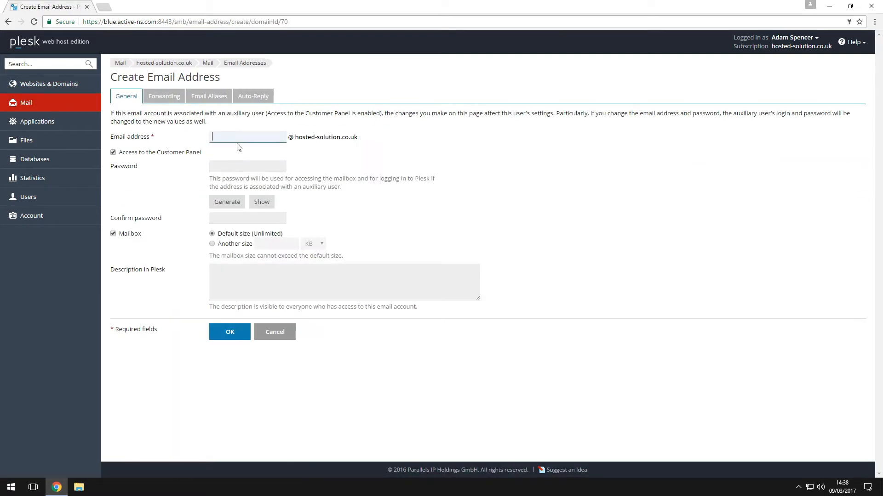
type("myname")
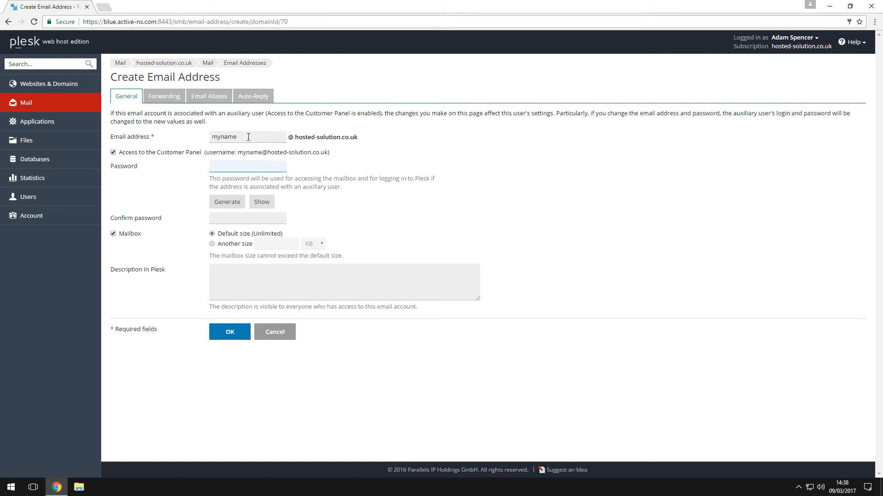
mouse_move(227, 202)
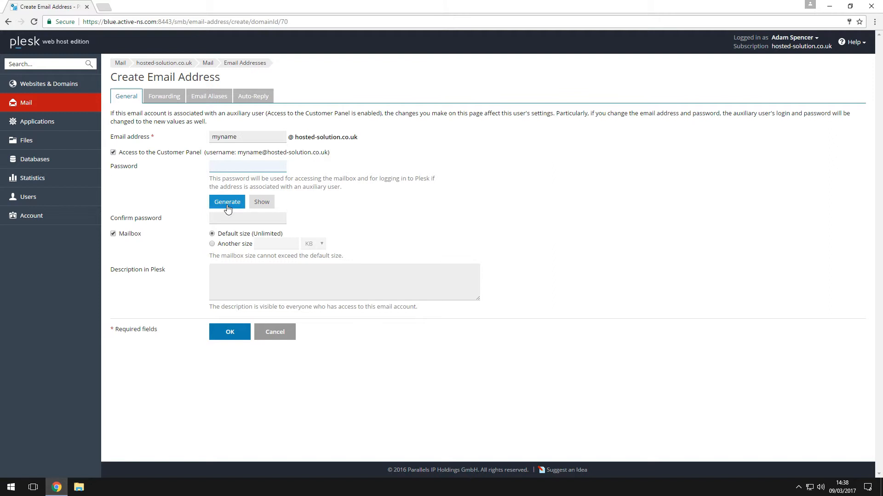
left_click(226, 201)
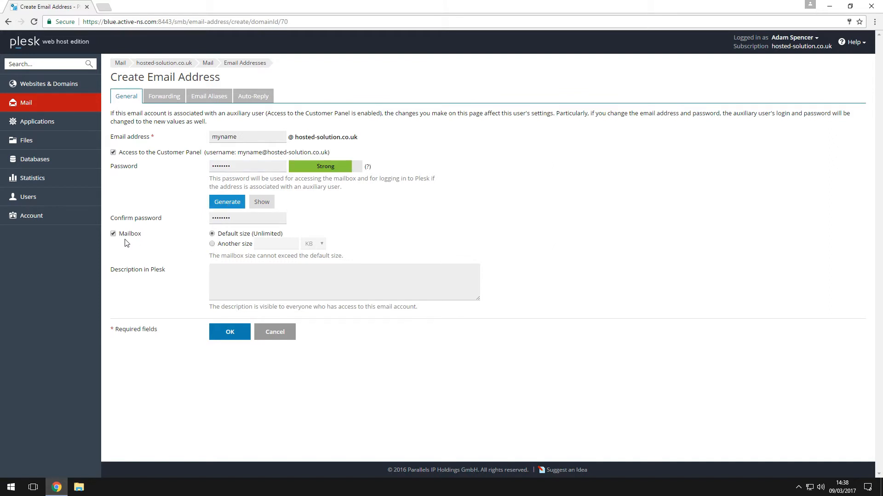
mouse_move(209, 248)
type("2")
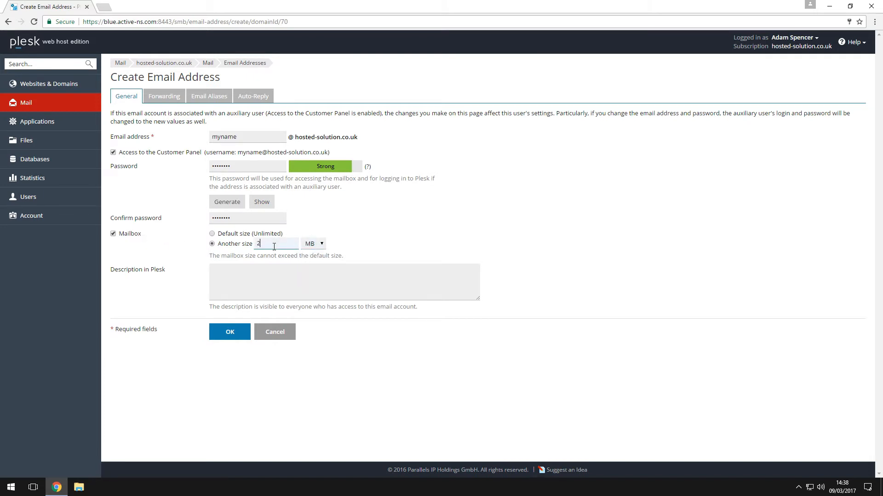
left_click(230, 332)
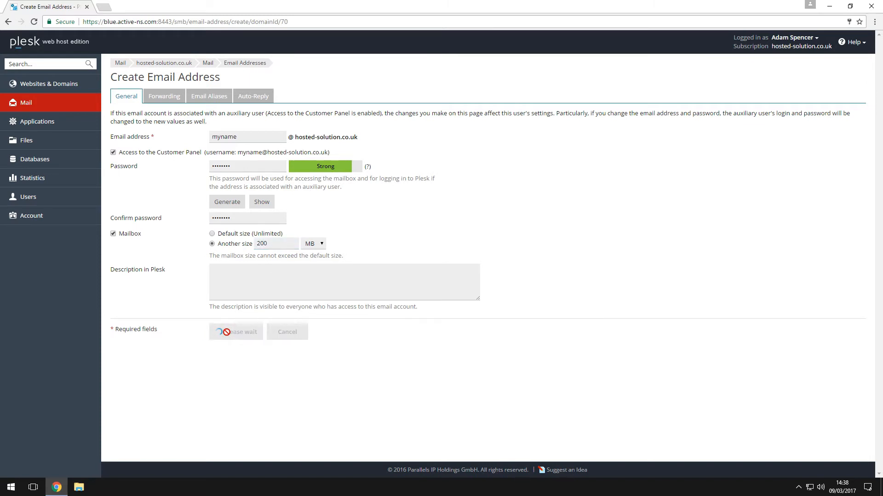
left_click(235, 331)
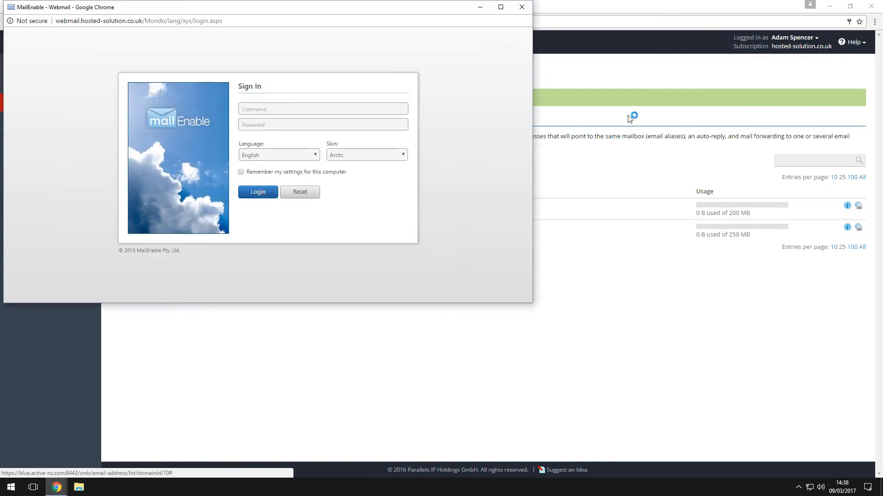
- Close the MailEnable webmail sign-in window back to the mail list
left_click(519, 7)
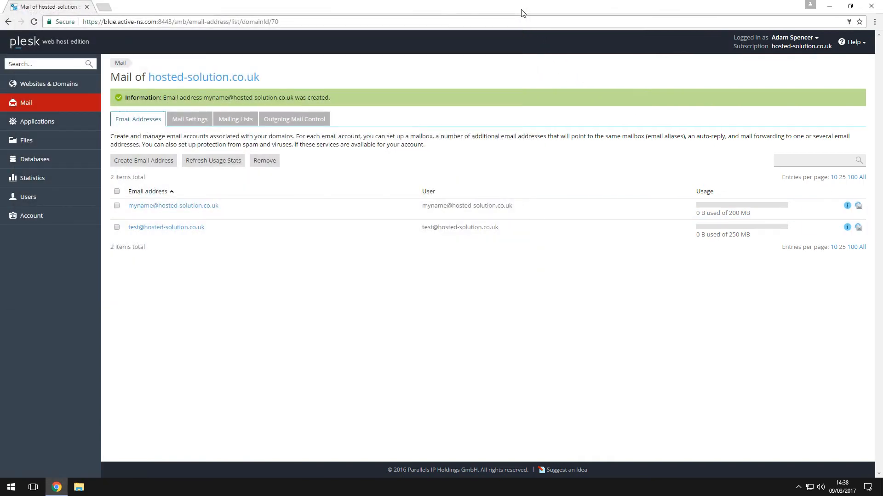
mouse_move(212, 79)
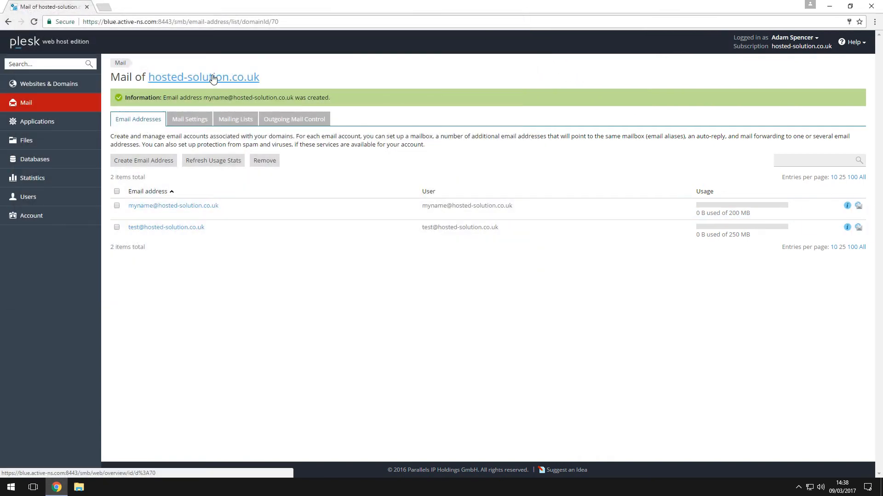
- Save hosted-solution.co.uk mail settings with MailEnable WebMail 9.50 as webmail
left_click(204, 77)
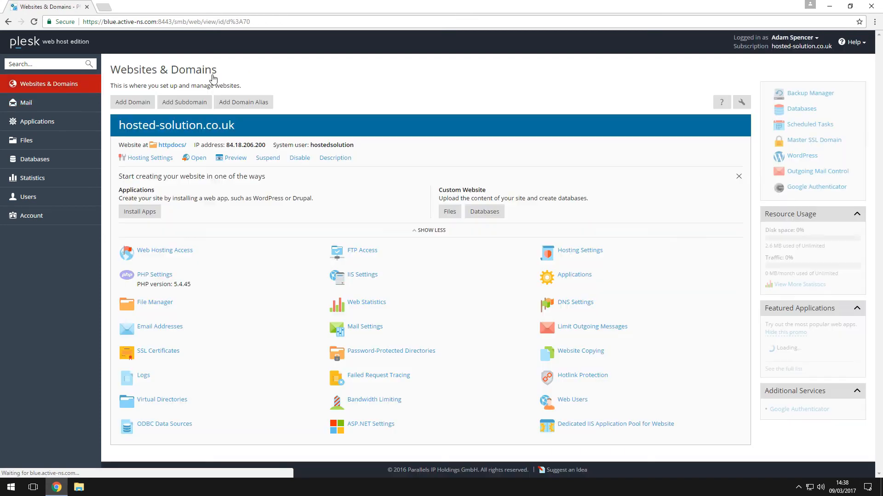
mouse_move(359, 330)
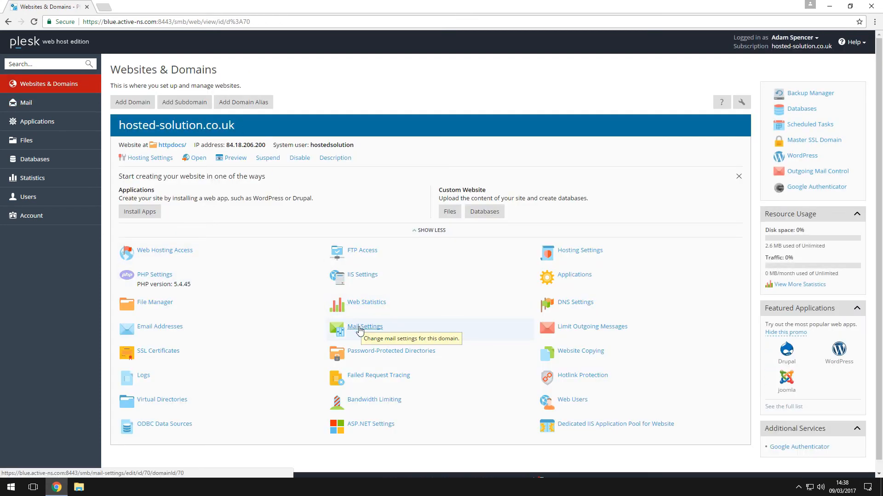
left_click(364, 326)
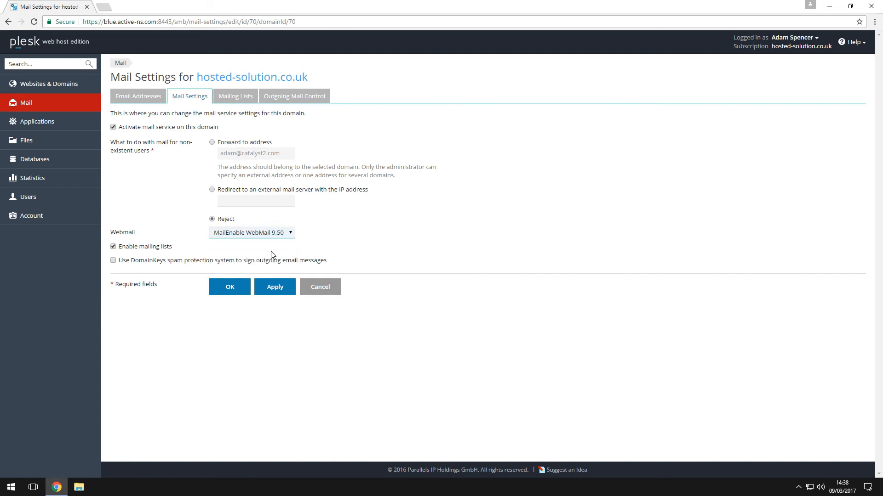
left_click(230, 287)
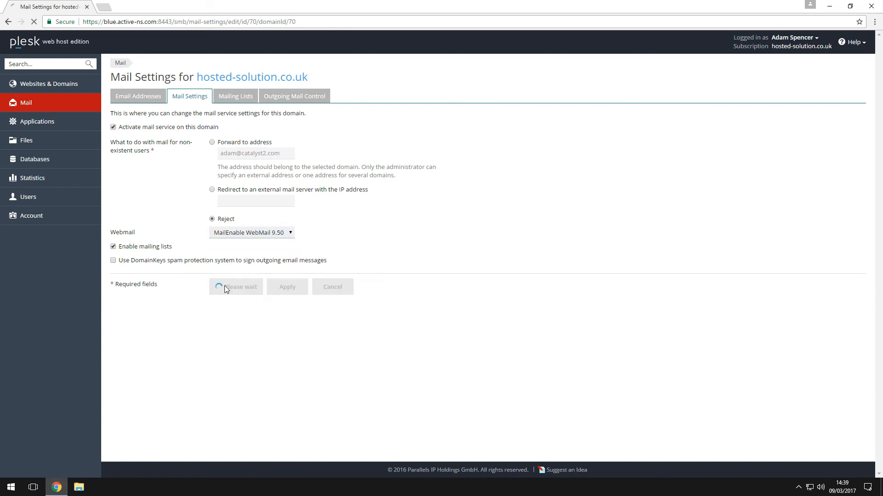
left_click(287, 287)
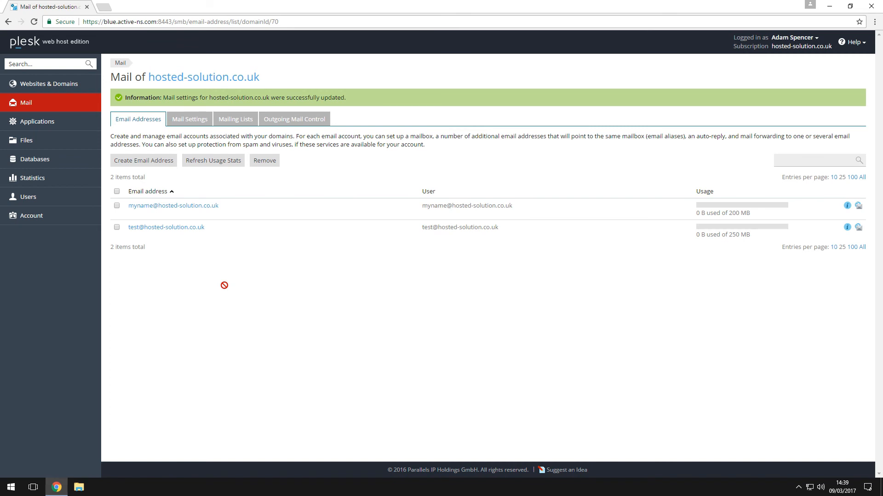
mouse_move(268, 277)
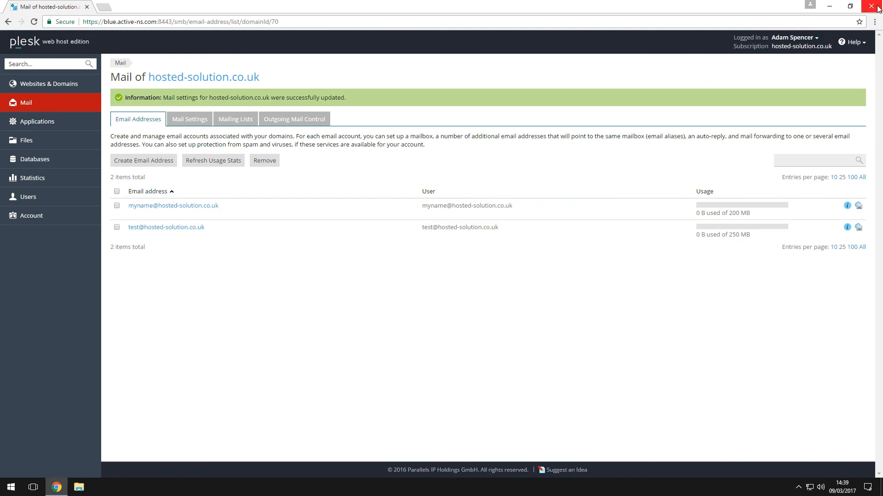
- Close the browser back to the desktop
left_click(869, 6)
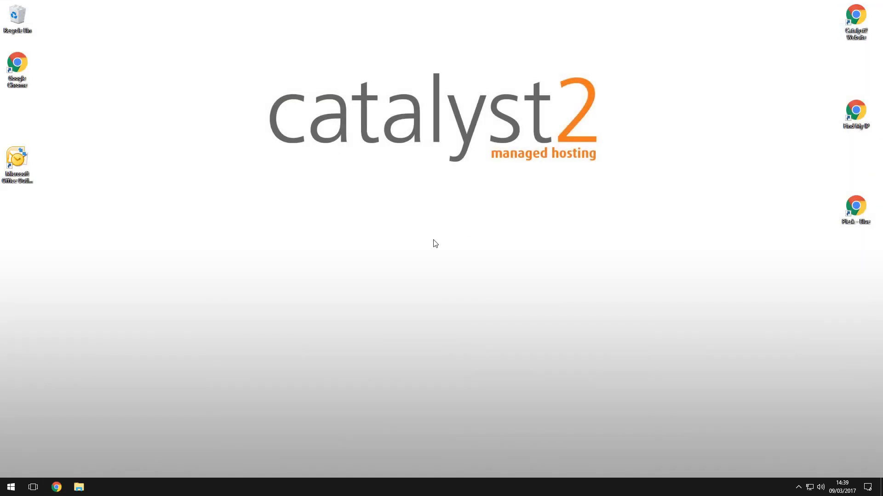